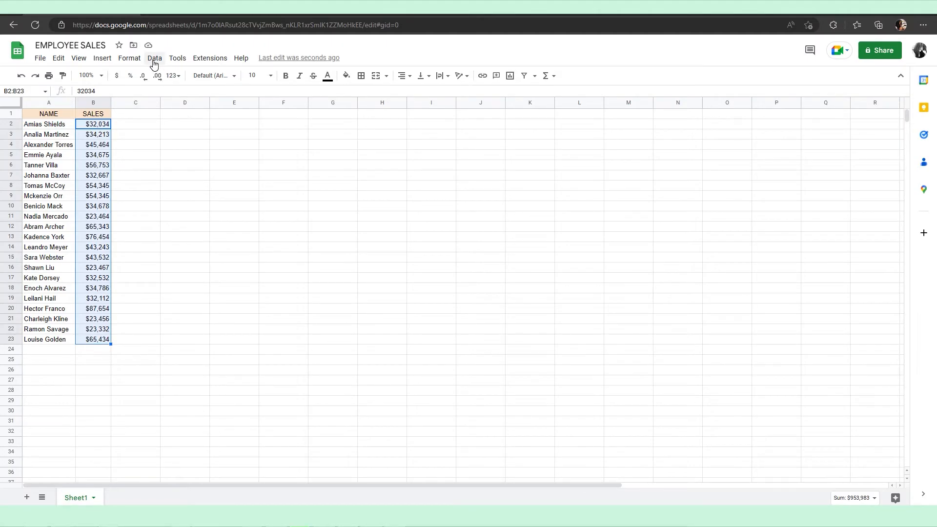
Choose Protect sheets and ranges from the Data menu for the selected sales range B2:B23
{"action": "left_click", "coordinate": [155, 58]}
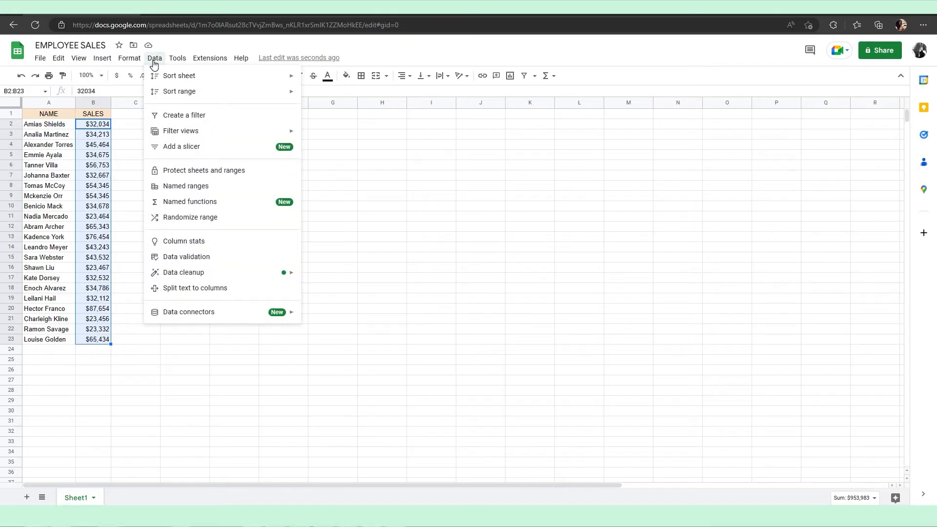
{"action": "mouse_move", "coordinate": [185, 174]}
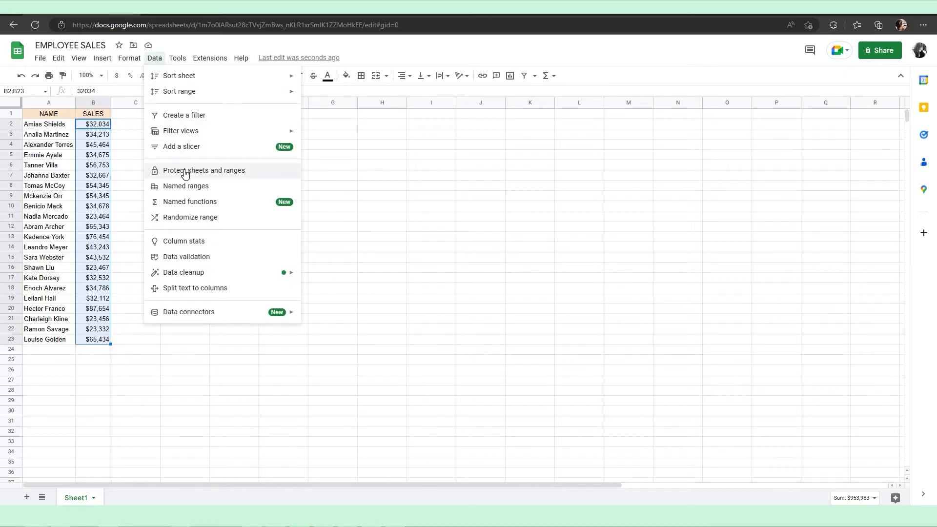
{"action": "left_click", "coordinate": [204, 170]}
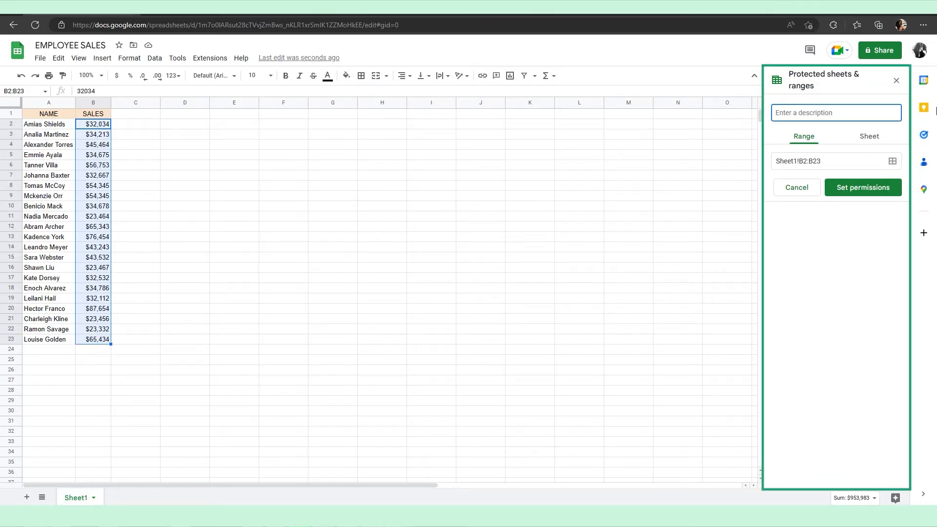
Describe the B2:B23 protection as 'Encrypted Information' and proceed to set permissions
{"action": "type", "text": "Encrypted l"}
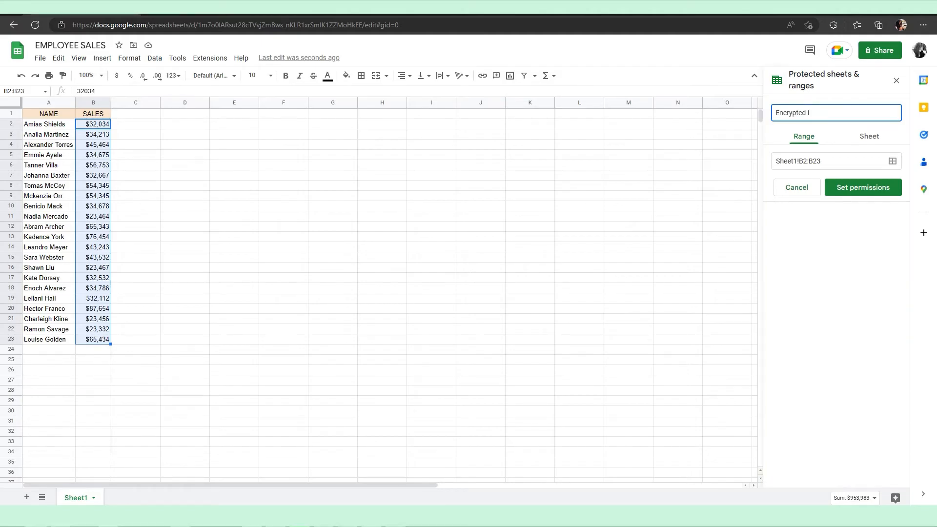
{"action": "type", "text": "nform"}
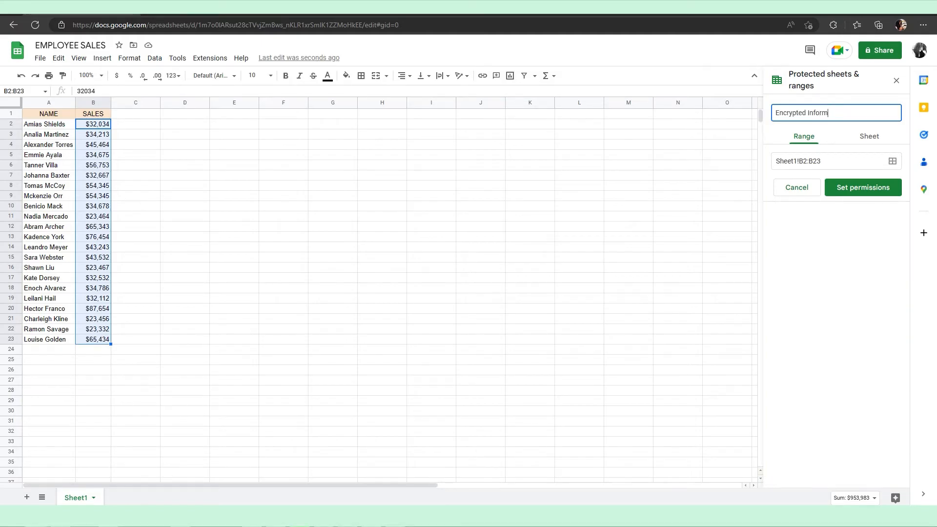
{"action": "type", "text": "ation"}
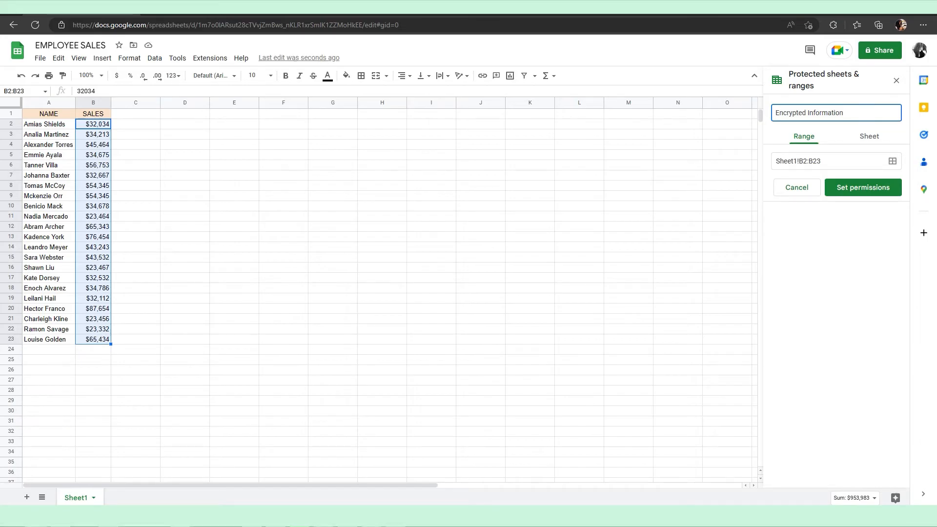
{"action": "left_click", "coordinate": [863, 187]}
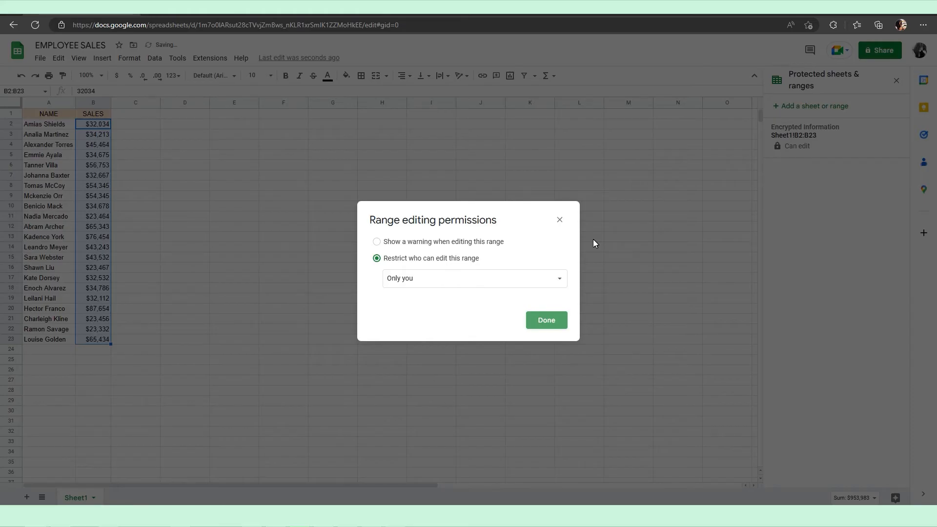
Set B2:B23 editing to Custom, add the suggested 'mona' account as editor, and finish
{"action": "left_click", "coordinate": [475, 278]}
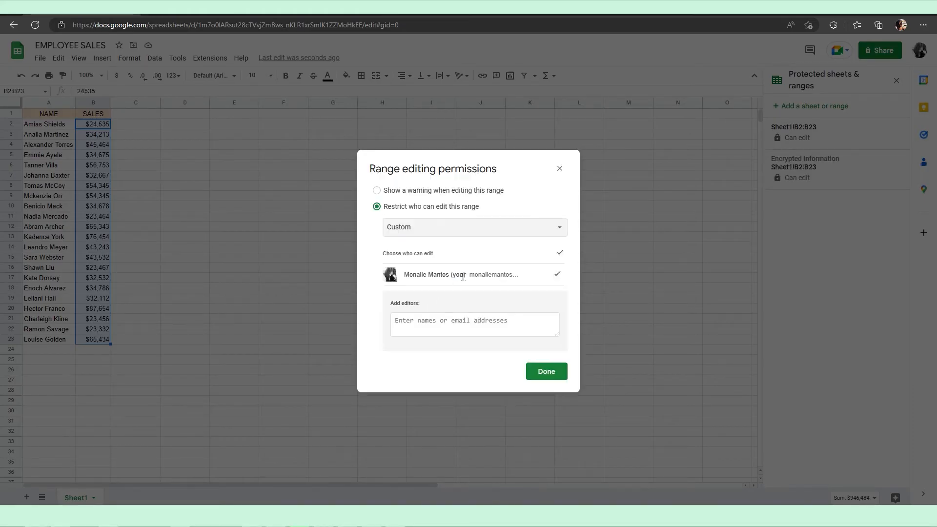
{"action": "type", "text": "mona"}
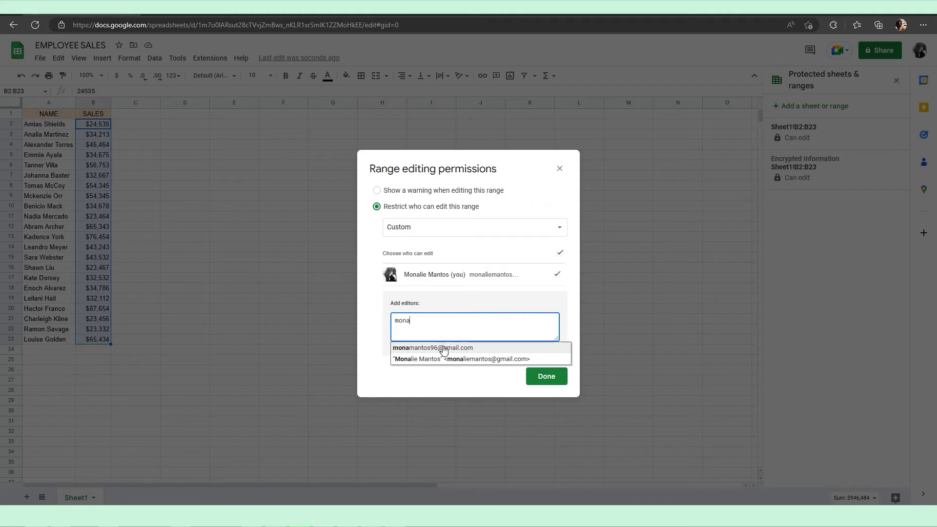
{"action": "left_click", "coordinate": [433, 348]}
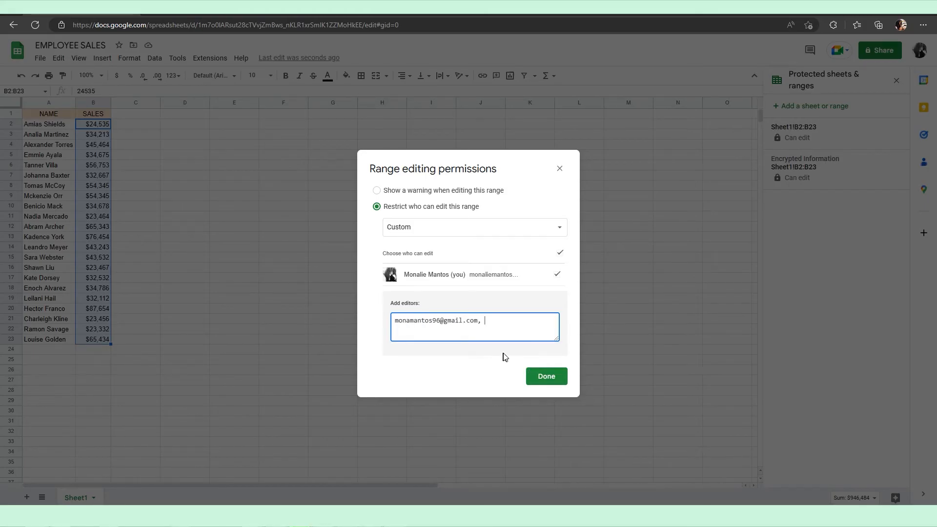
{"action": "left_click", "coordinate": [546, 376]}
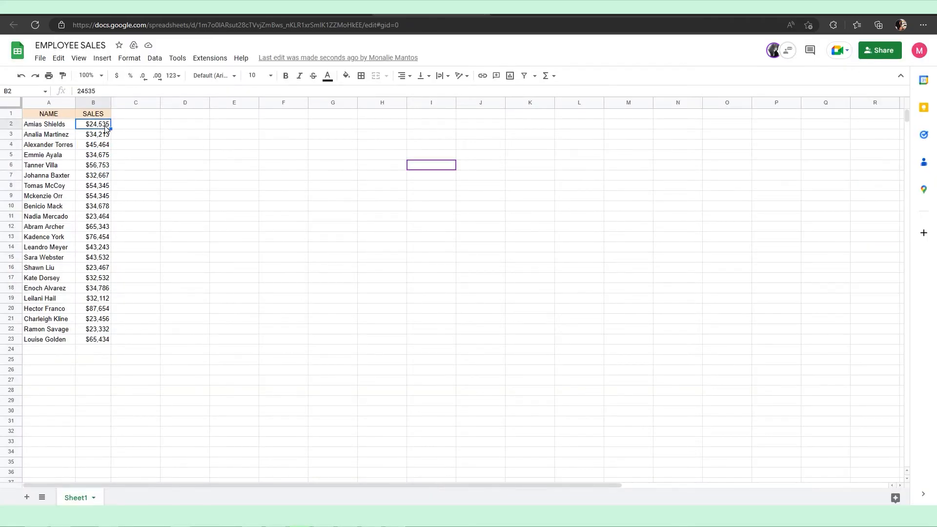
Try entering 34324 in protected cell B2 and dismiss the resulting warning
{"action": "type", "text": "34324"}
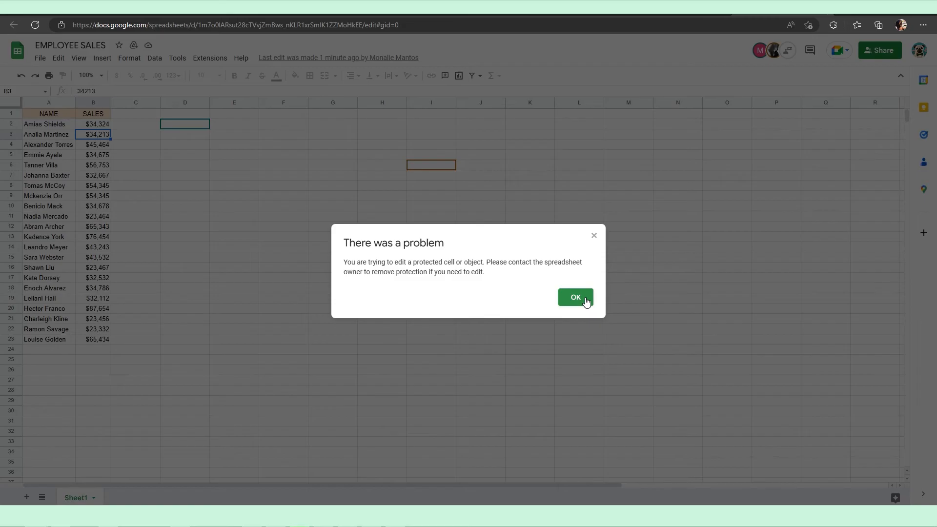
{"action": "left_click", "coordinate": [575, 297]}
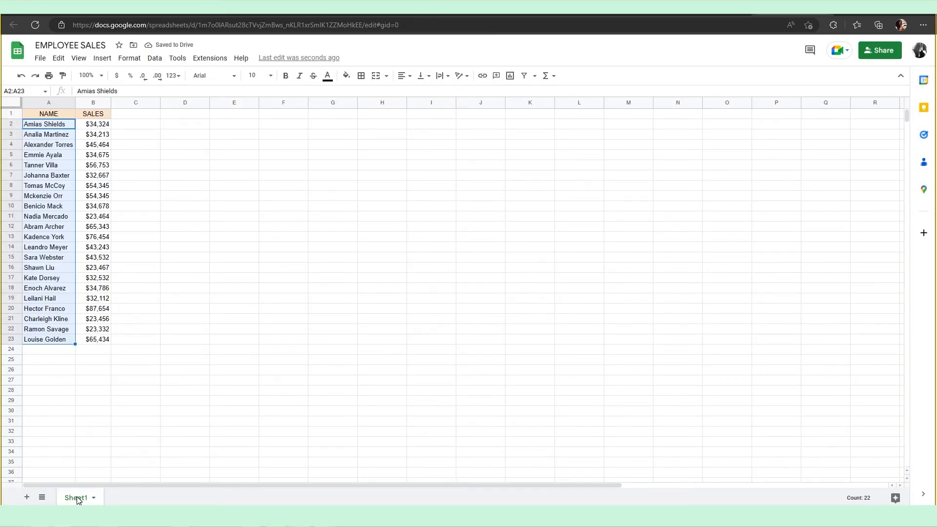
Choose Protect sheet from the Sheet1 tab's context menu
{"action": "right_click", "coordinate": [74, 497]}
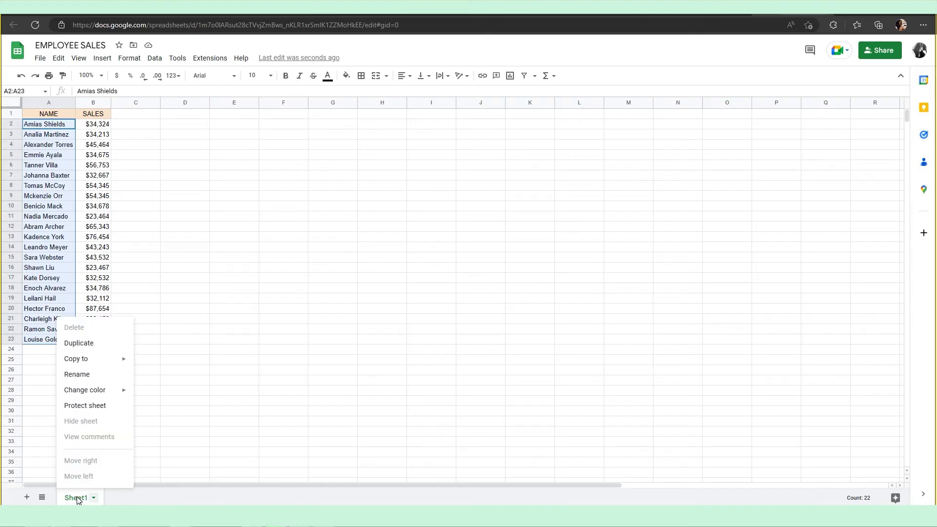
{"action": "mouse_move", "coordinate": [85, 406]}
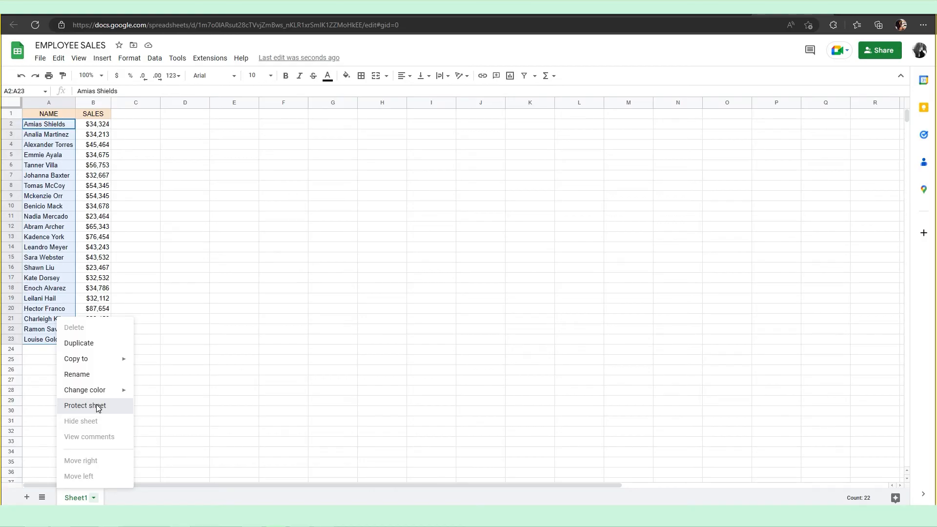
{"action": "left_click", "coordinate": [85, 405]}
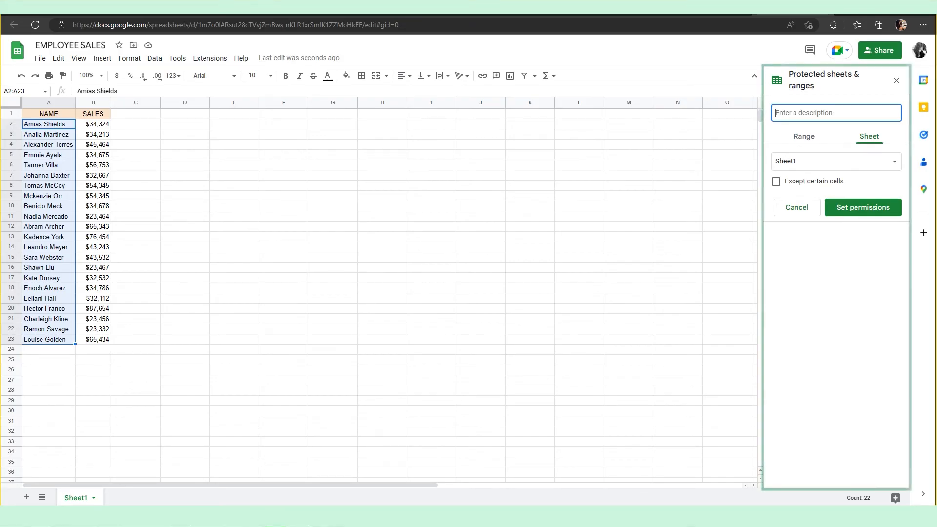
Describe the Sheet1 protection as 'DONT TOUCH' and proceed to set permissions
{"action": "type", "text": "DONT TOU"}
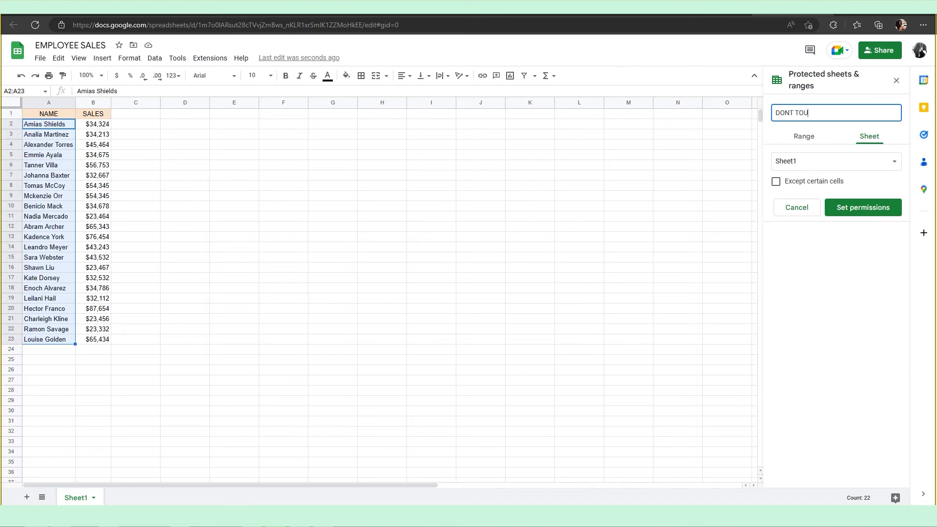
{"action": "type", "text": "CH"}
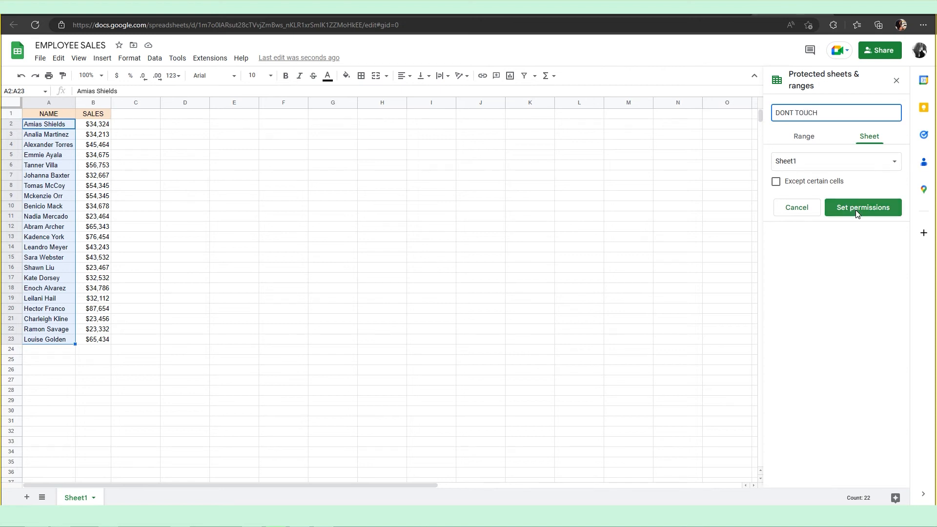
{"action": "left_click", "coordinate": [862, 207]}
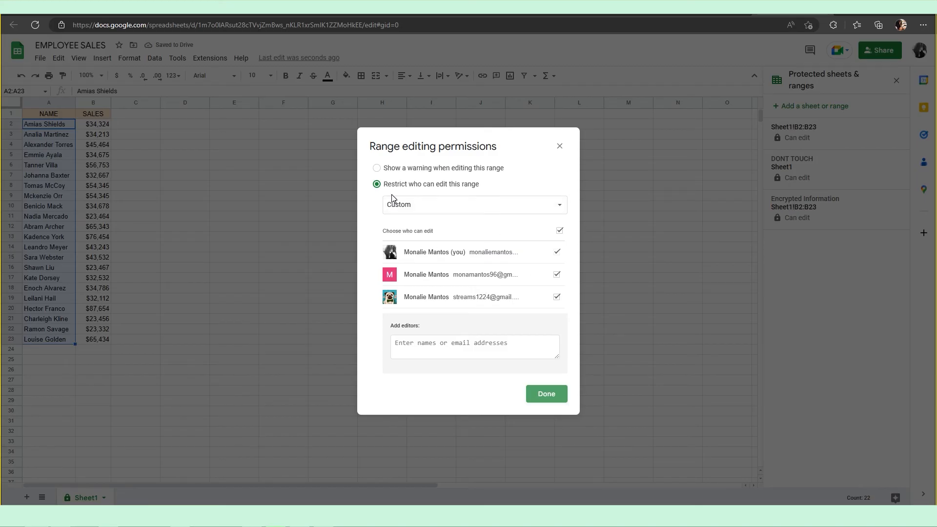
Restrict Sheet1 editing to Only you, confirm, and dismiss the Changes saved notice
{"action": "left_click", "coordinate": [475, 205]}
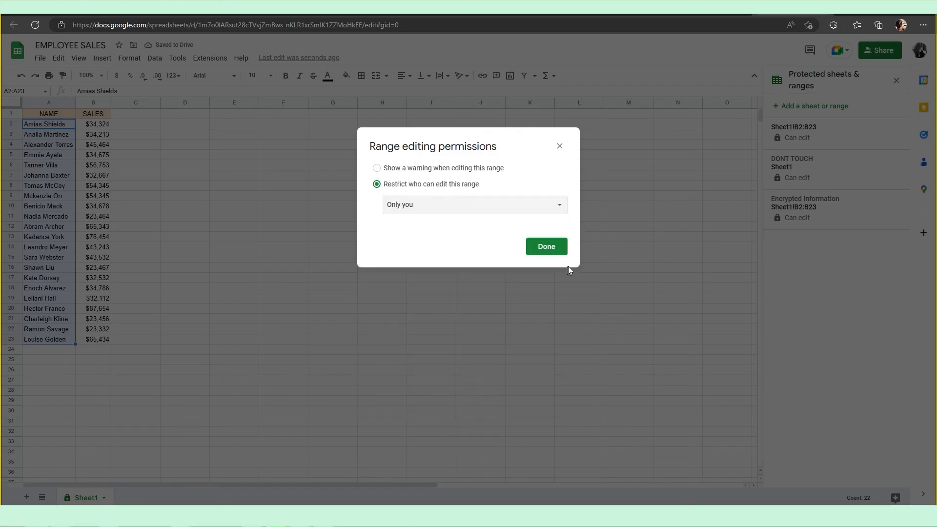
{"action": "left_click", "coordinate": [546, 247]}
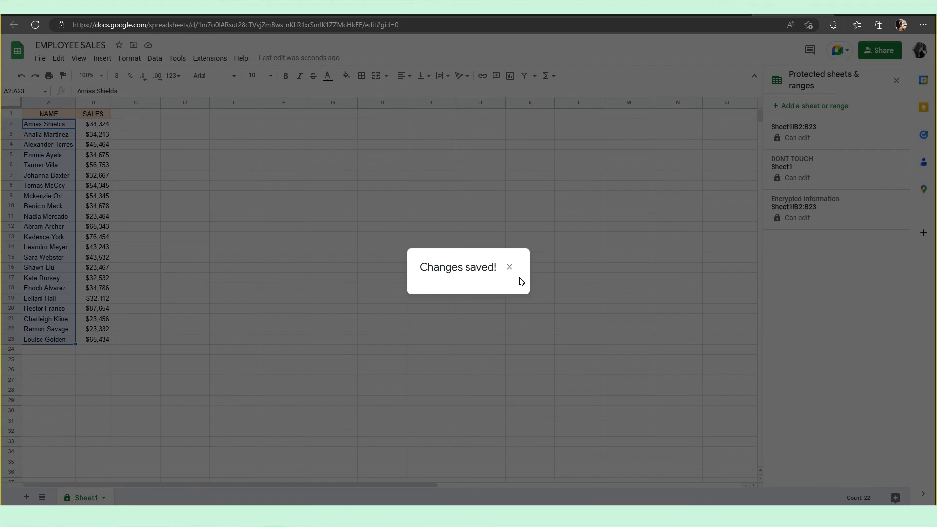
{"action": "left_click", "coordinate": [509, 267]}
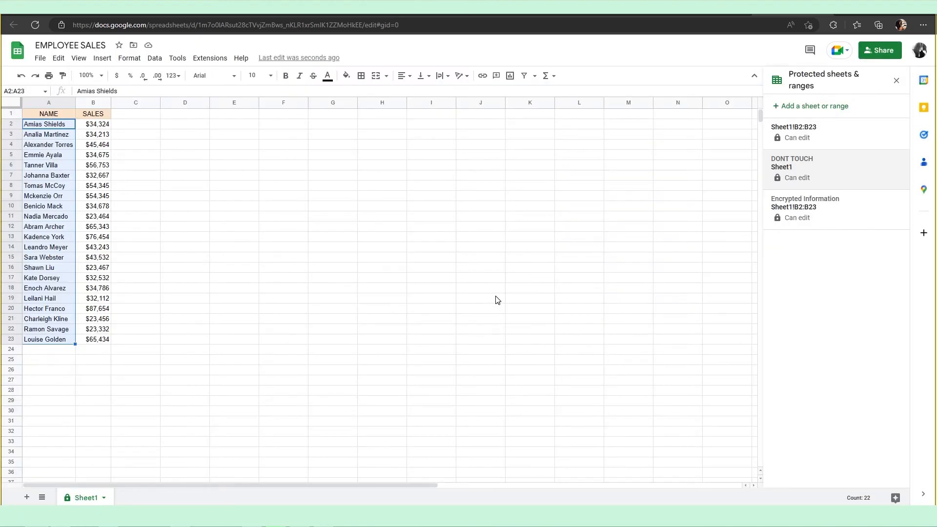